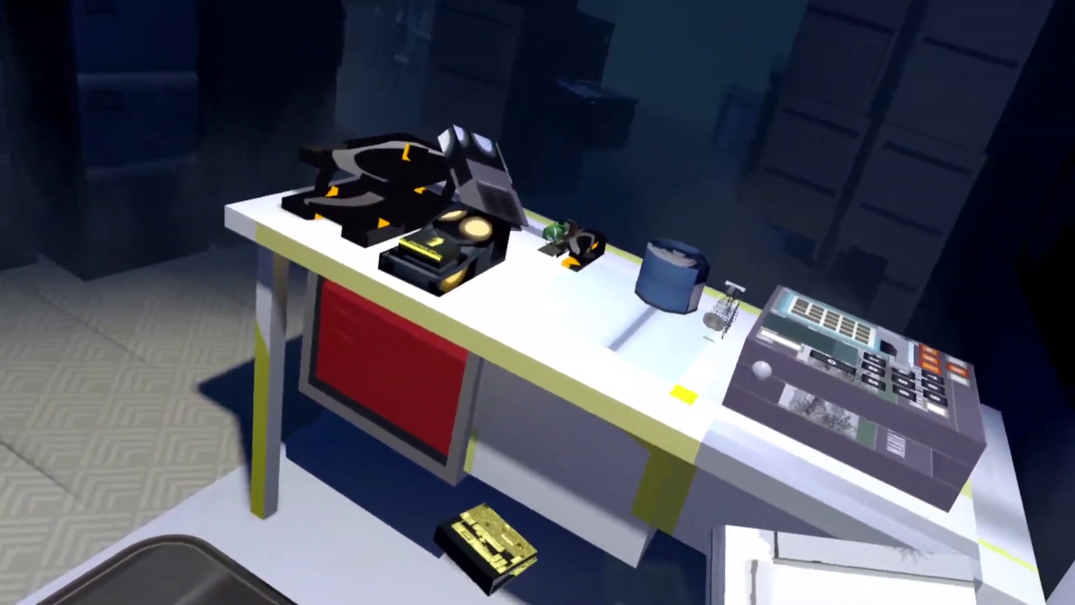
pyautogui.scroll(-3)
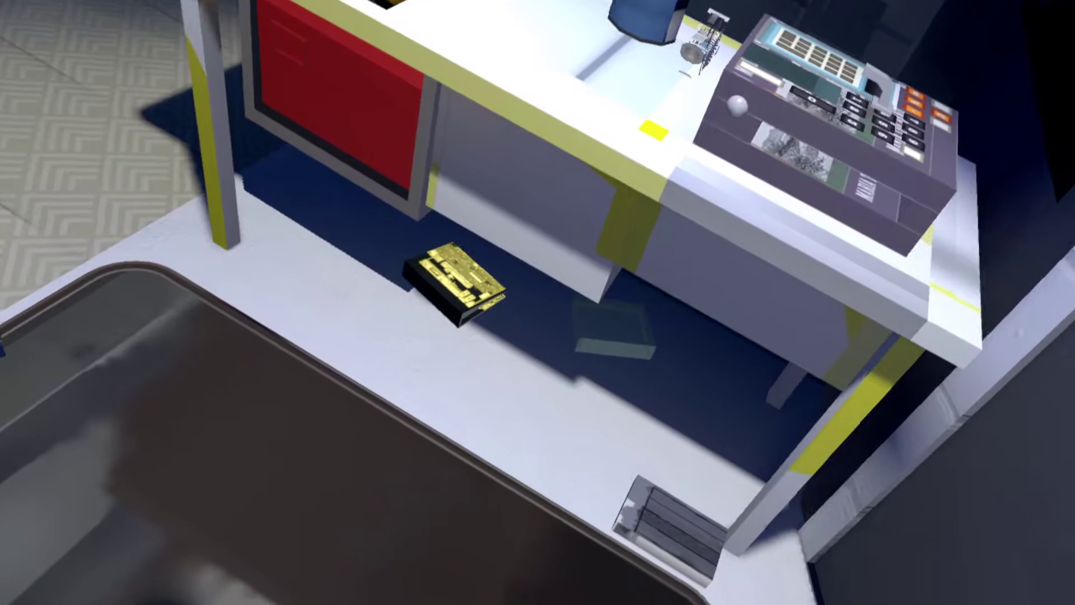